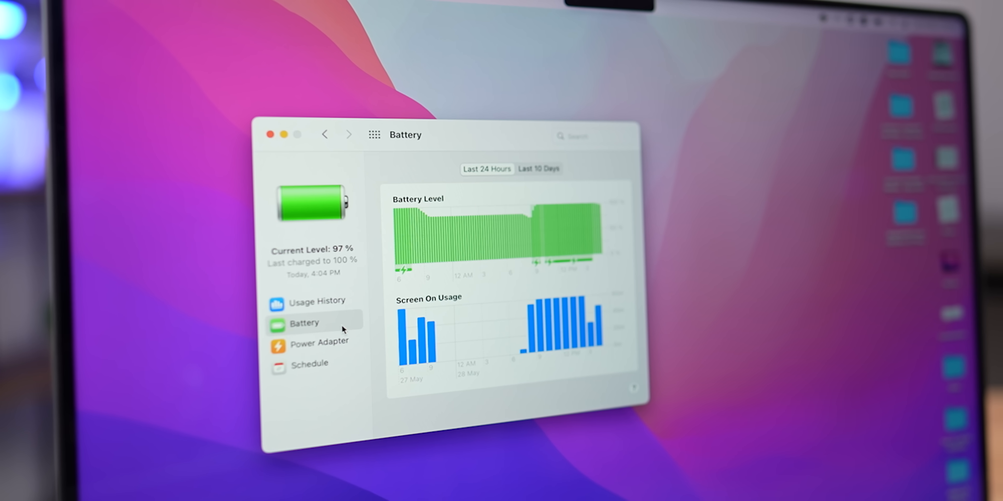
# - View the Power section in System Information and the menu-bar battery summary (100%, fully charged)
pyautogui.click(305, 323)
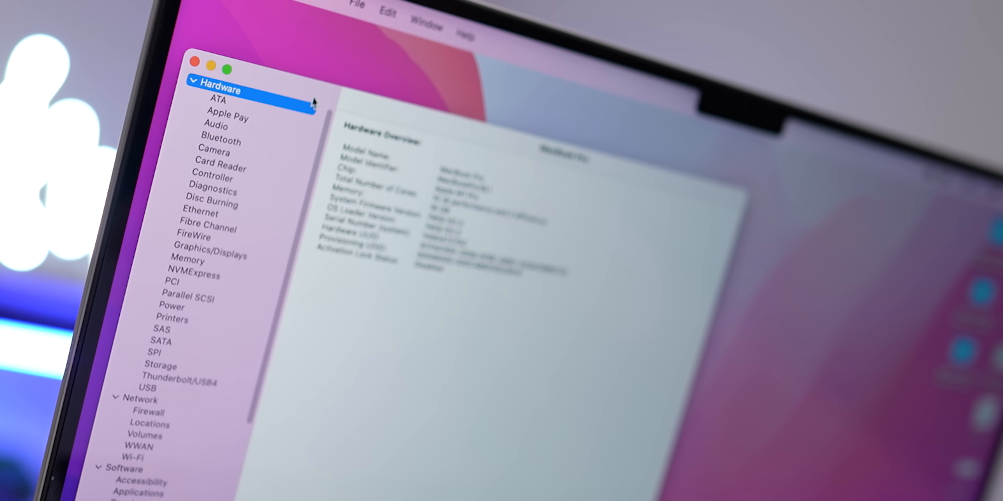
pyautogui.click(175, 308)
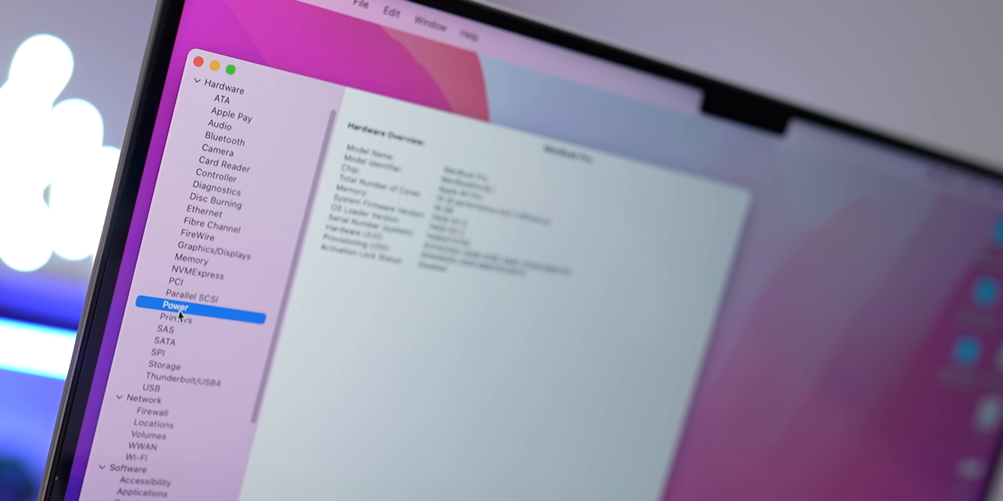
pyautogui.click(176, 307)
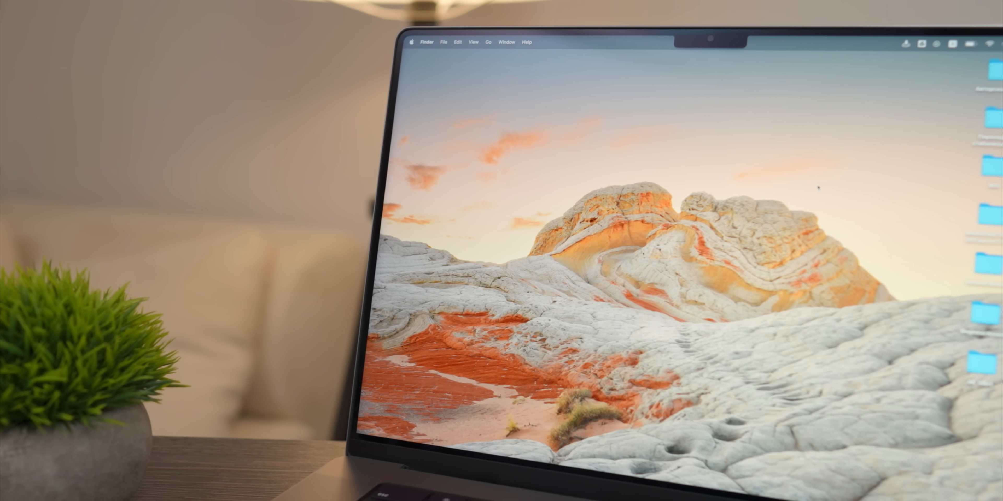
pyautogui.click(609, 112)
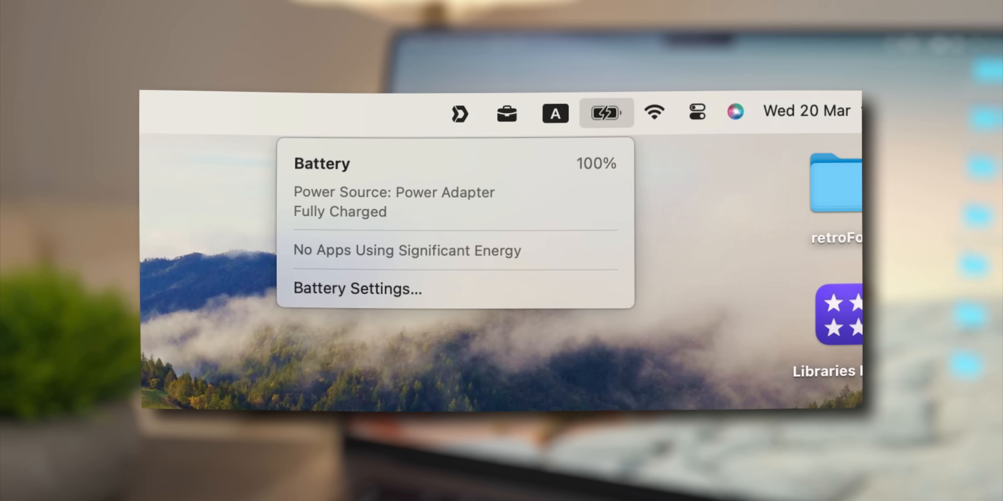